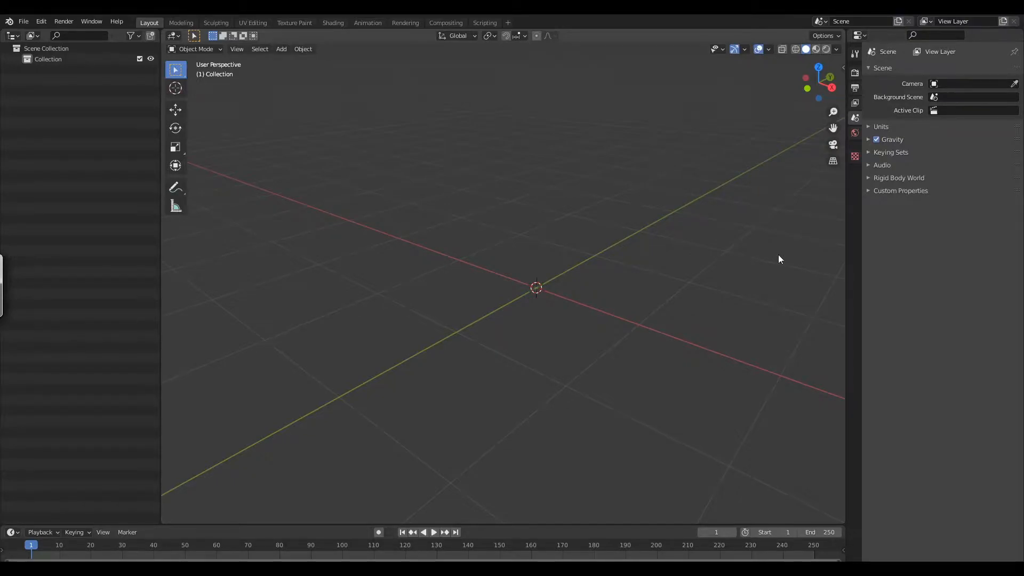
mouse_move(774, 261)
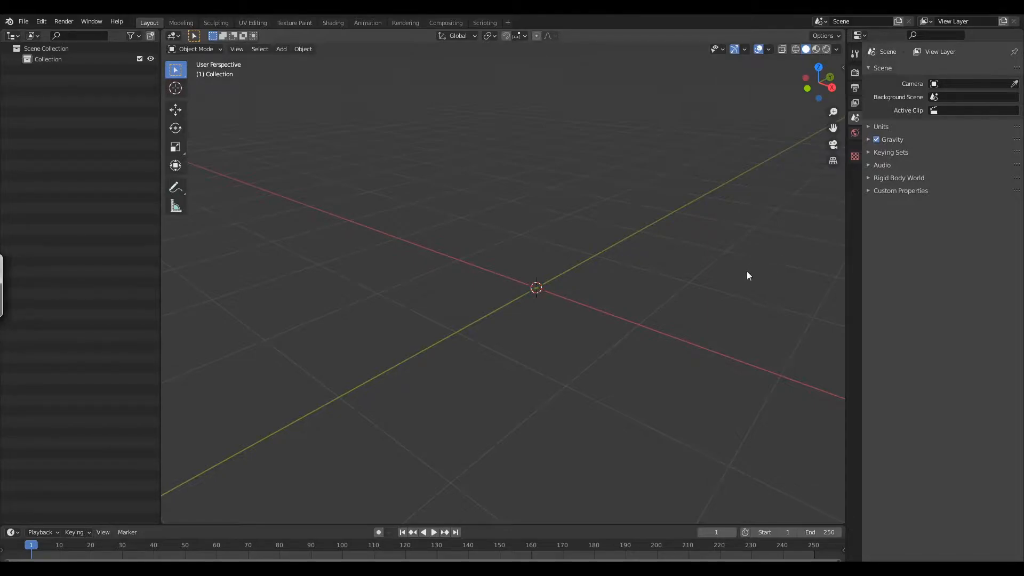
mouse_move(746, 266)
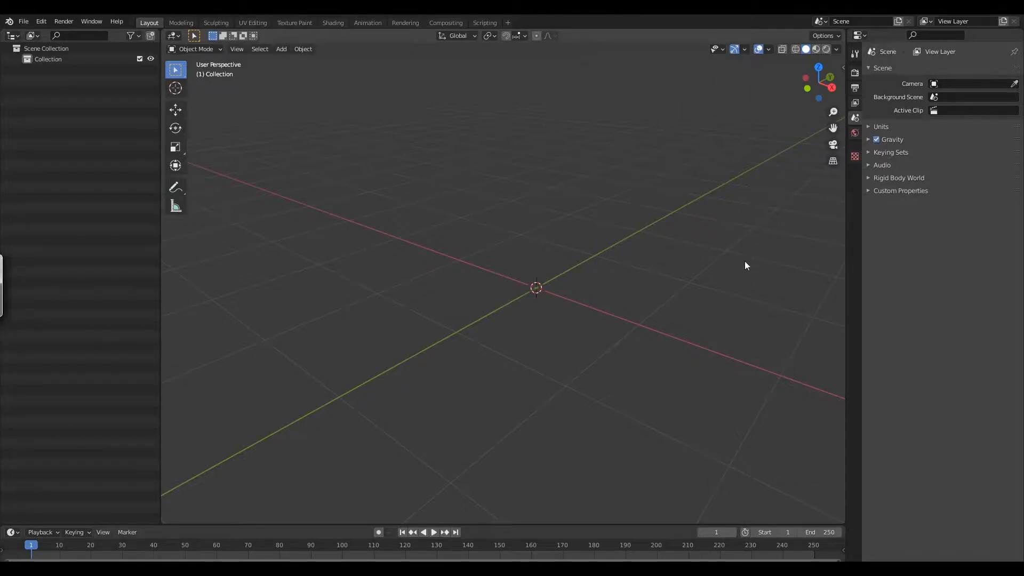
mouse_move(720, 254)
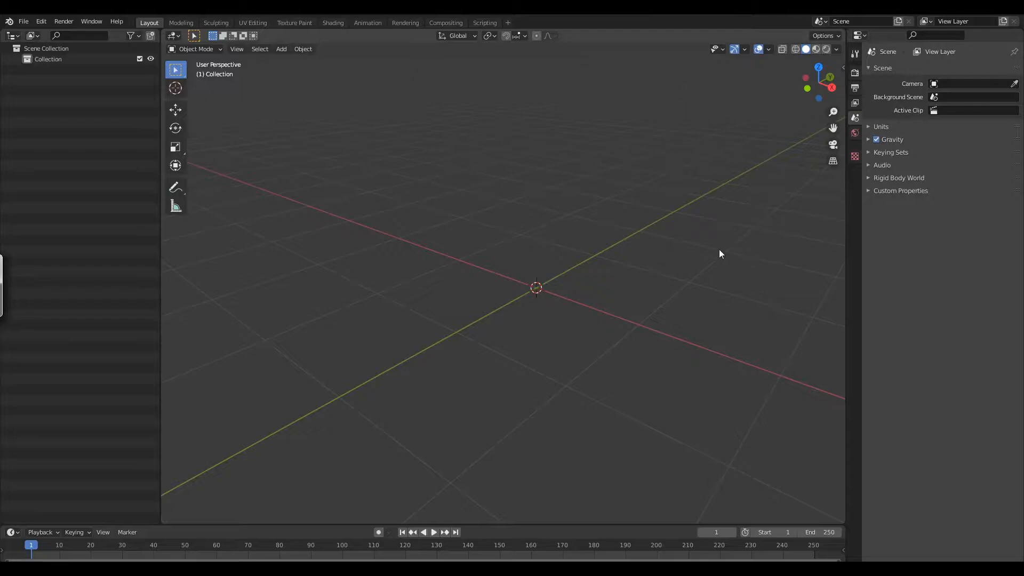
Add a Round Cube mesh from the Add menu as the scene's only object.
click(280, 49)
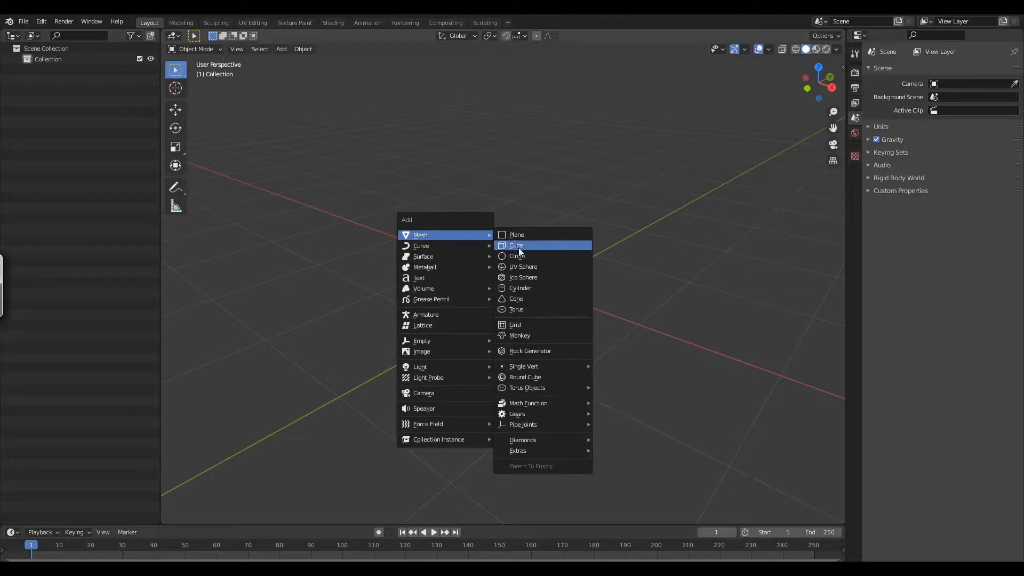
click(516, 245)
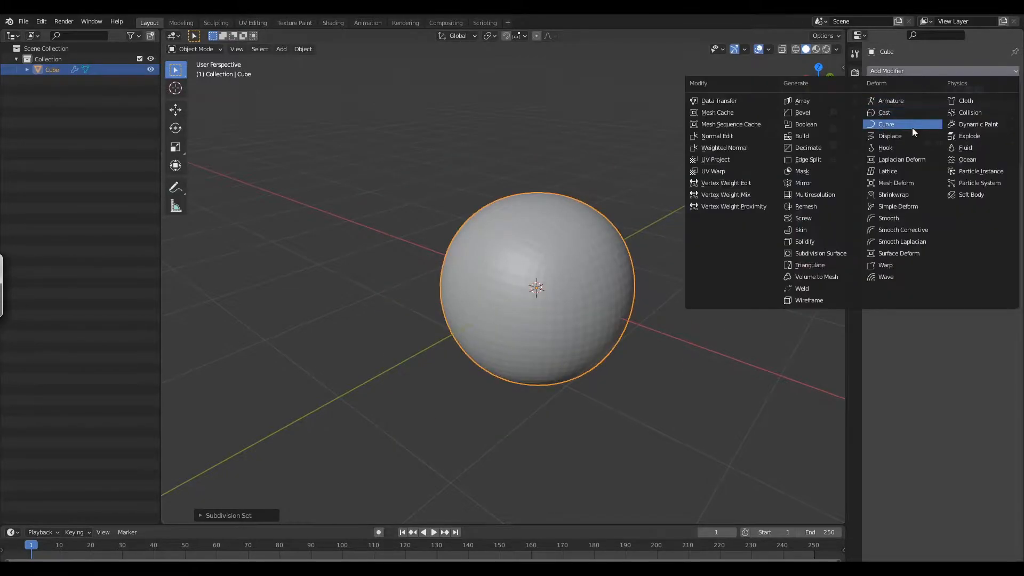
click(883, 112)
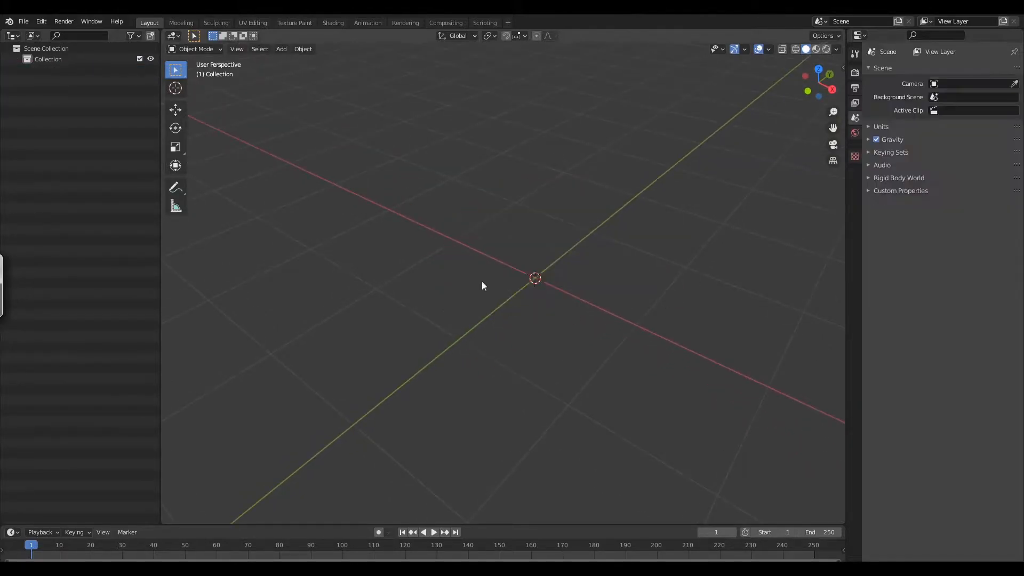
mouse_move(428, 234)
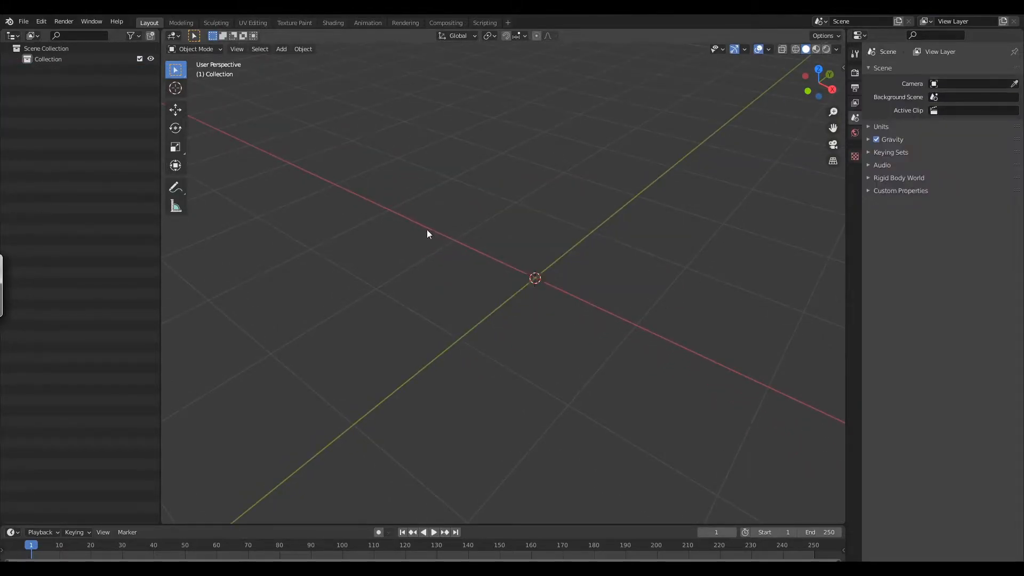
click(281, 49)
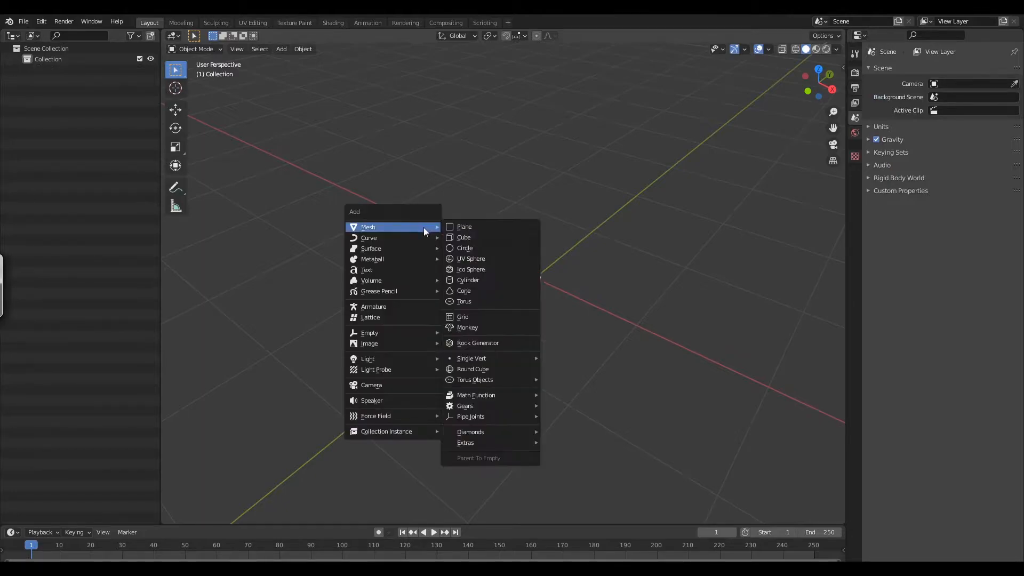
mouse_move(409, 230)
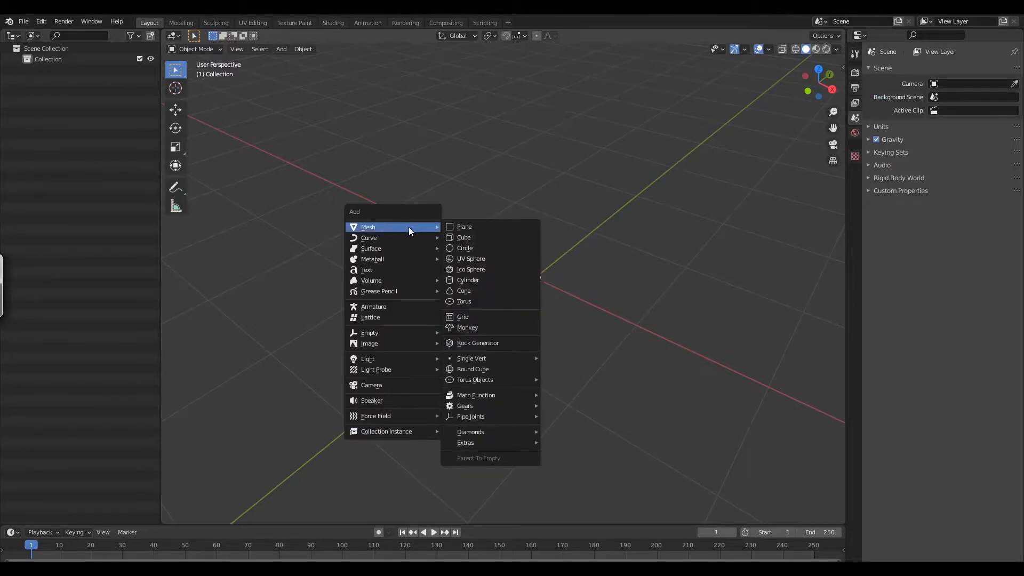
mouse_move(471, 369)
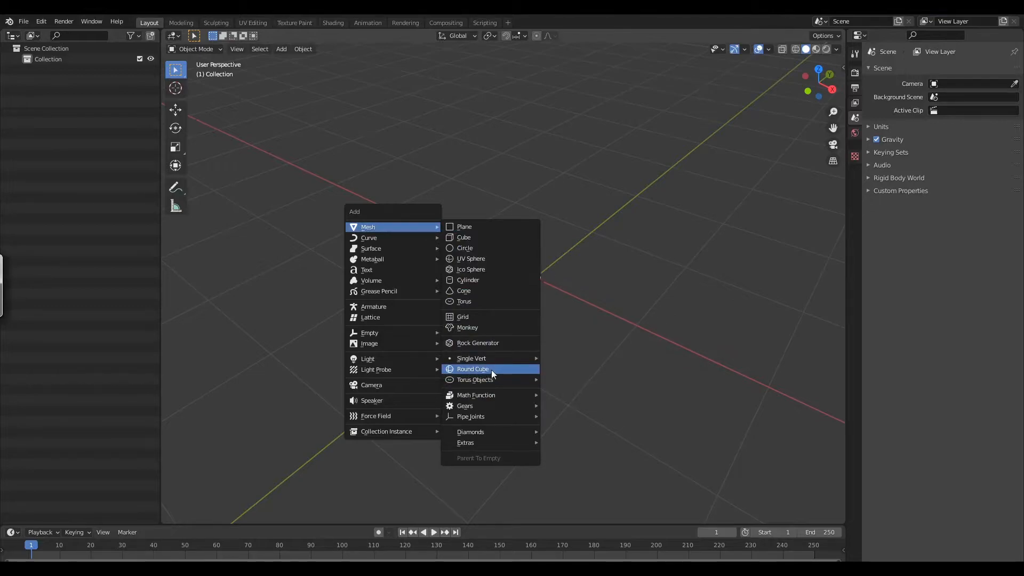
click(471, 369)
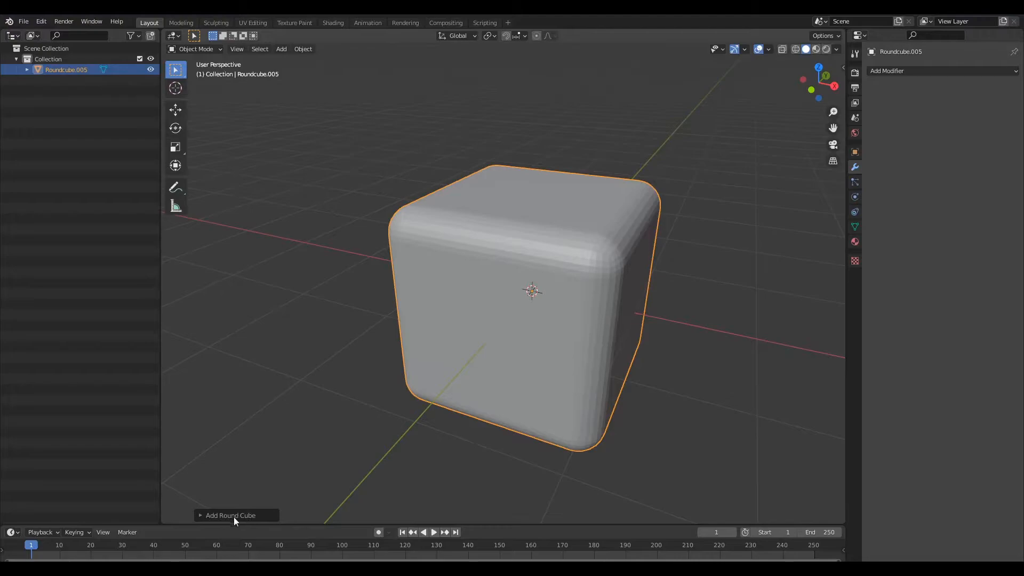
Apply the Quadsphere operator preset to the round cube and enter Edit Mode.
click(230, 515)
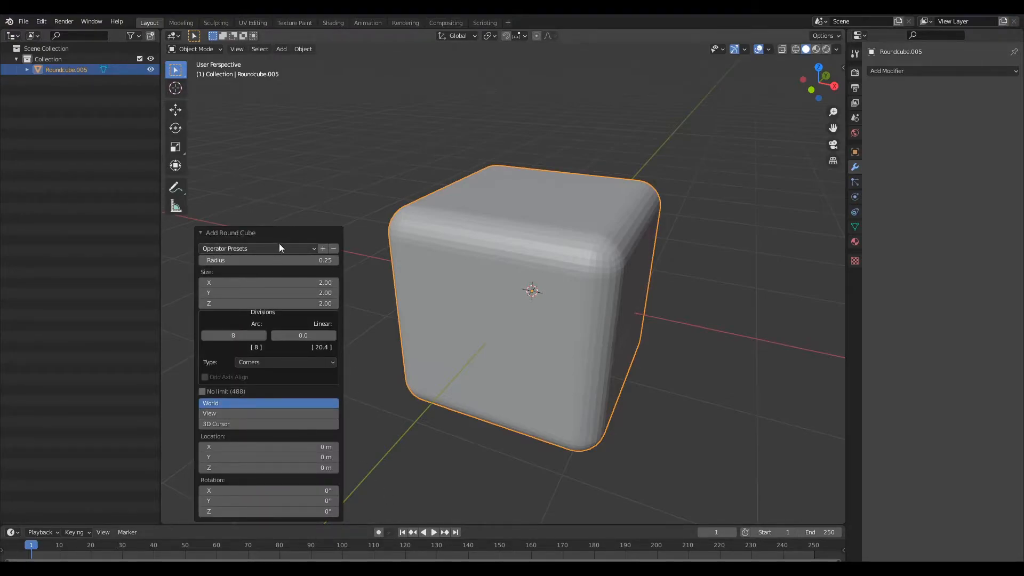
click(254, 248)
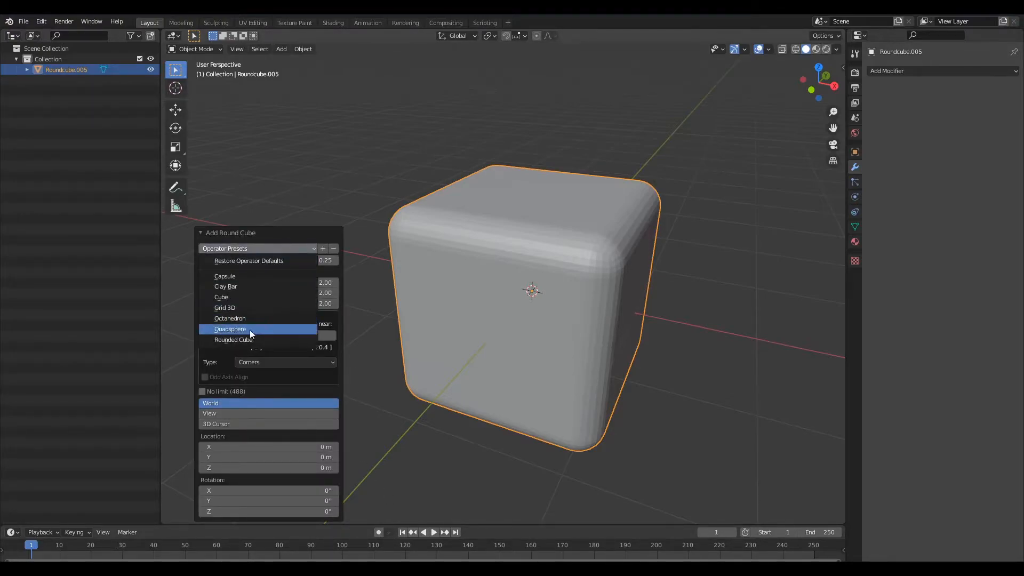
click(231, 329)
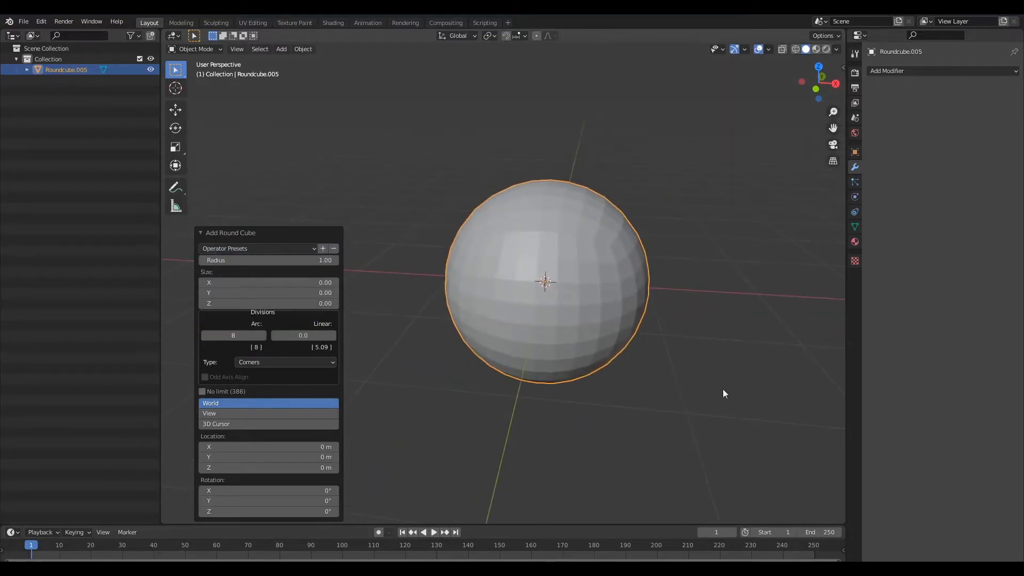
key(Tab)
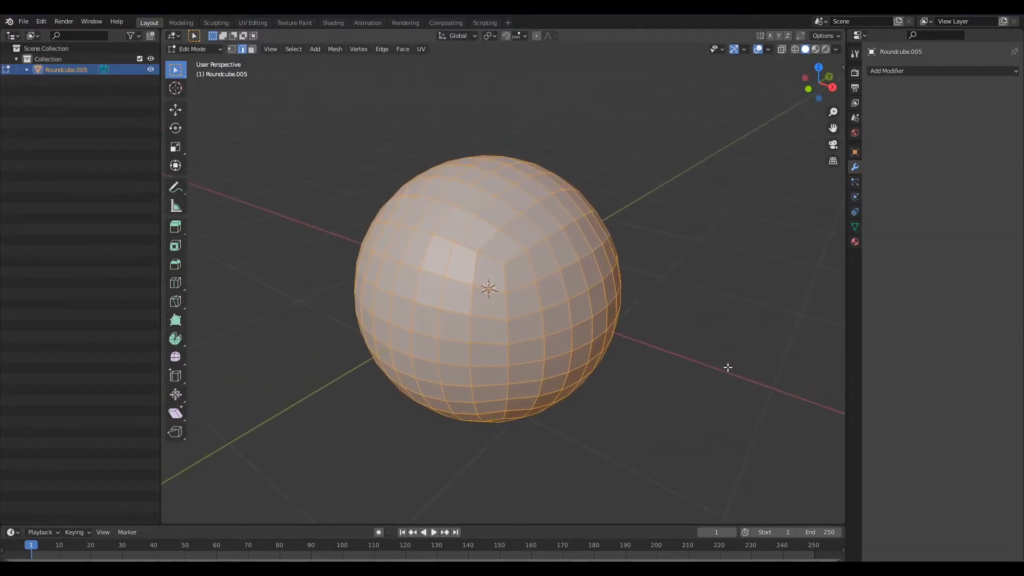
Return to Object Mode, add level-2 subdivision and apply Shade Smooth to the quad sphere.
key(Tab)
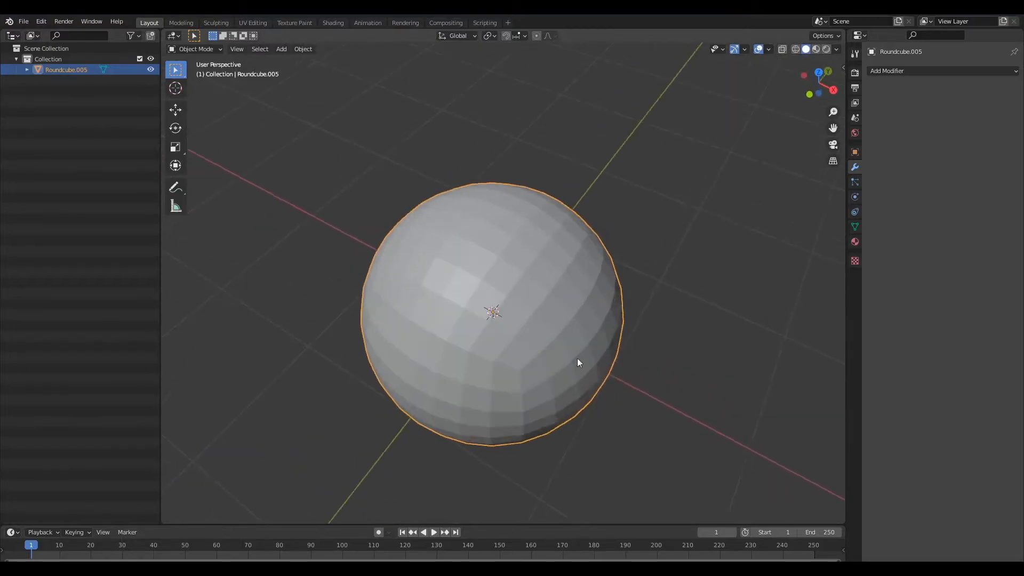
key(Tab)
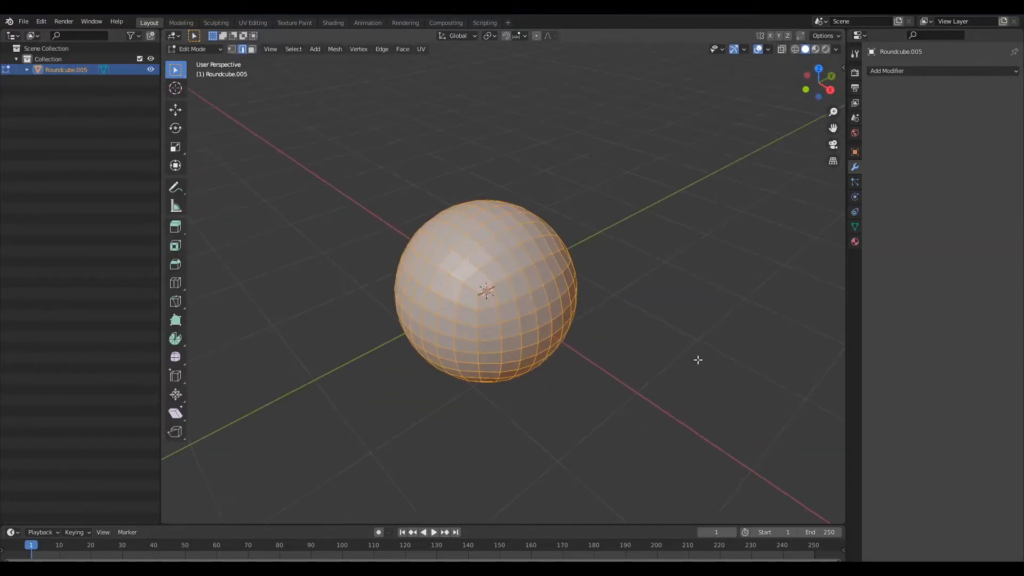
key(Tab)
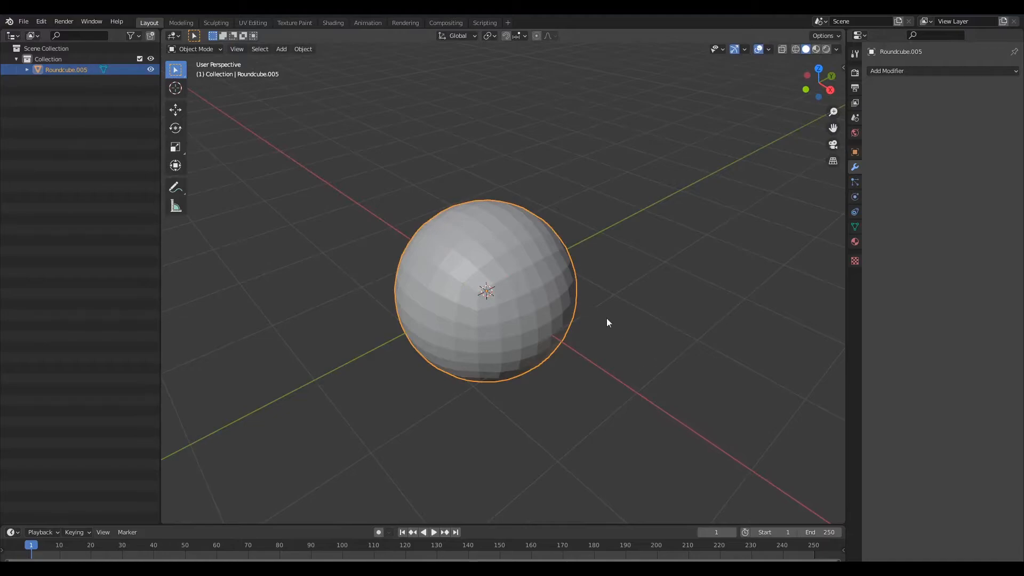
mouse_move(558, 313)
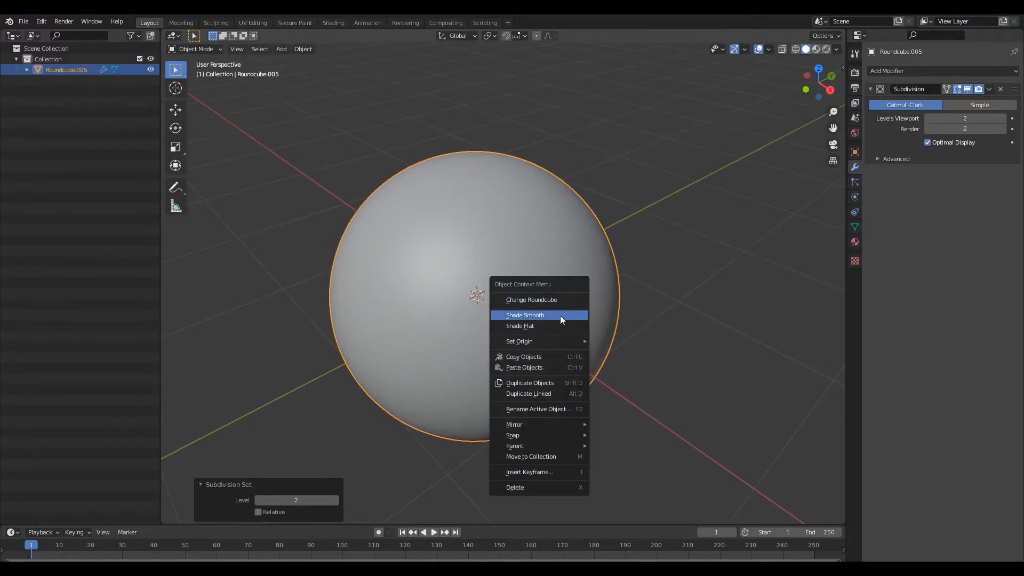
click(525, 316)
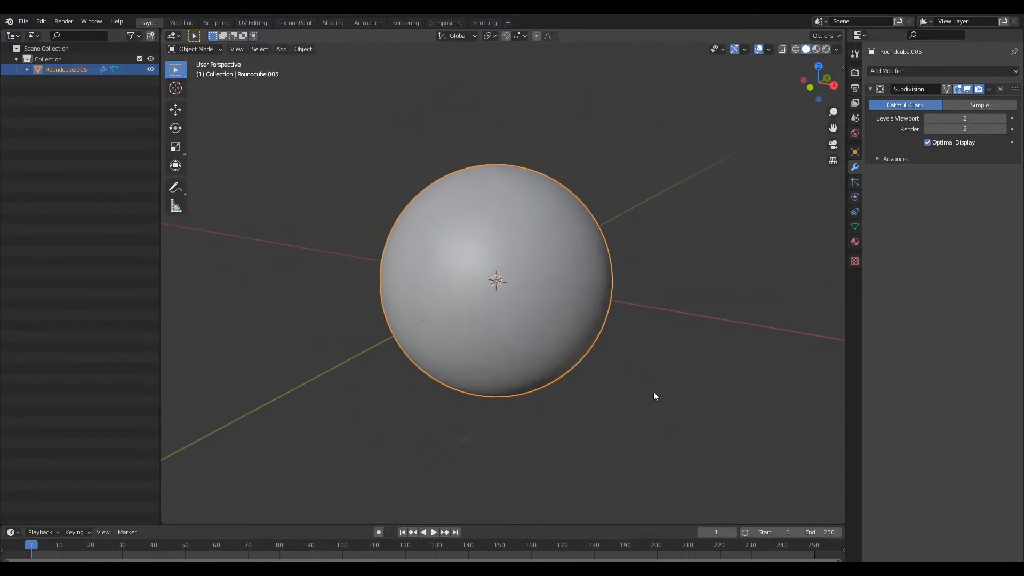
click(281, 49)
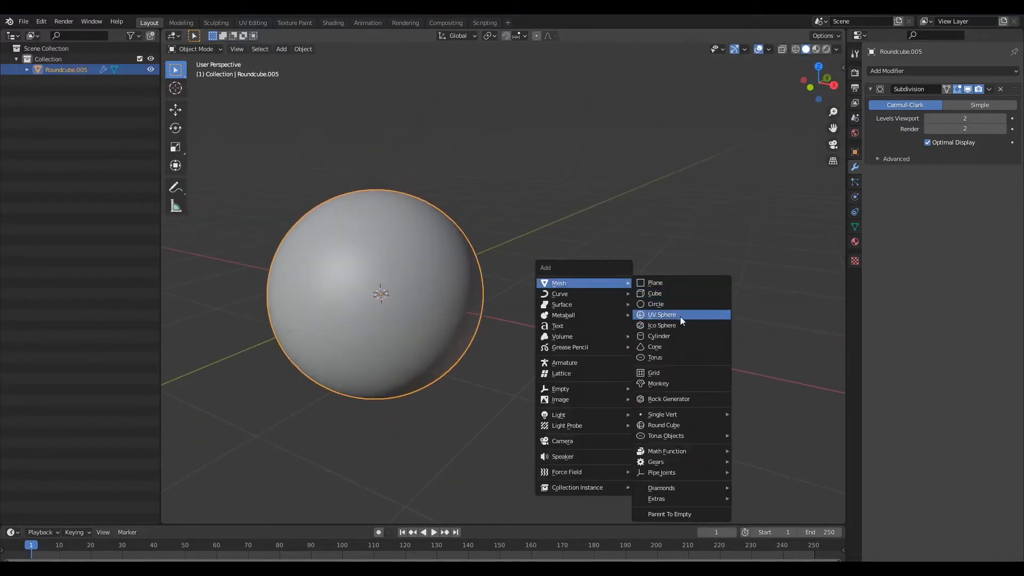
Add a UV Sphere beside the quad sphere and zoom out to compare both.
click(662, 315)
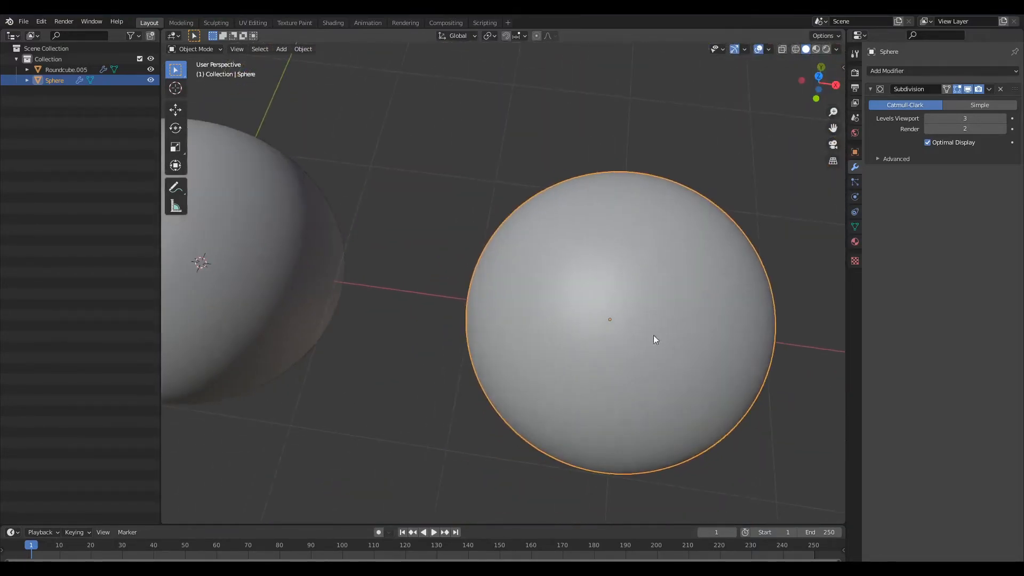
drag(653, 340, 631, 373)
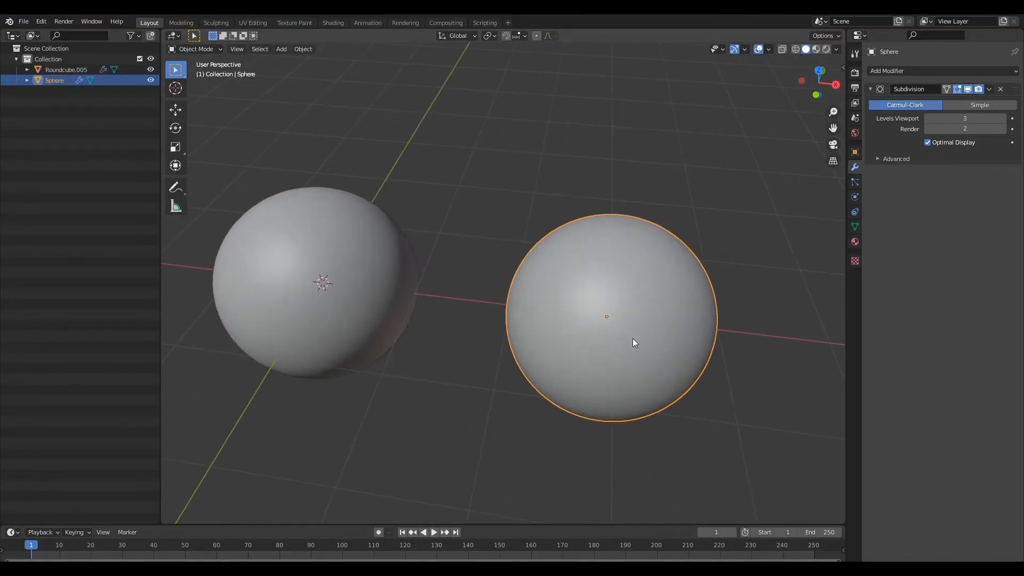
Delete the UV sphere so only the quad sphere remains.
key(z)
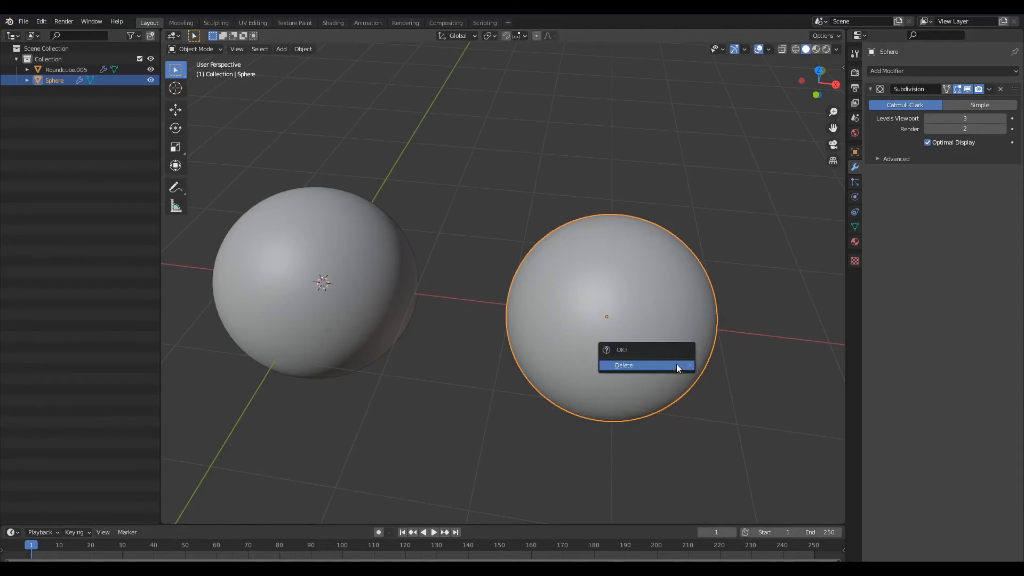
click(623, 365)
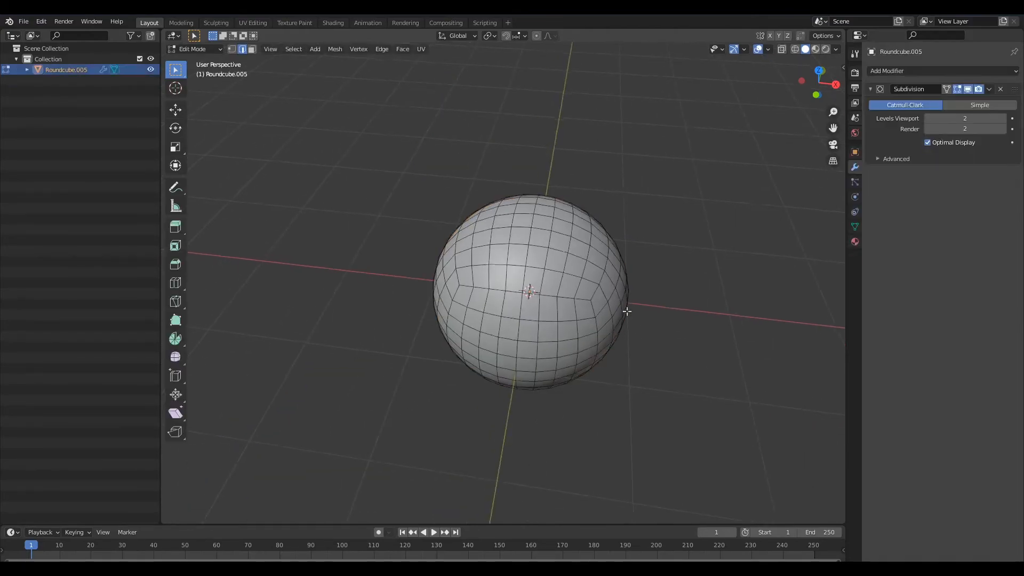